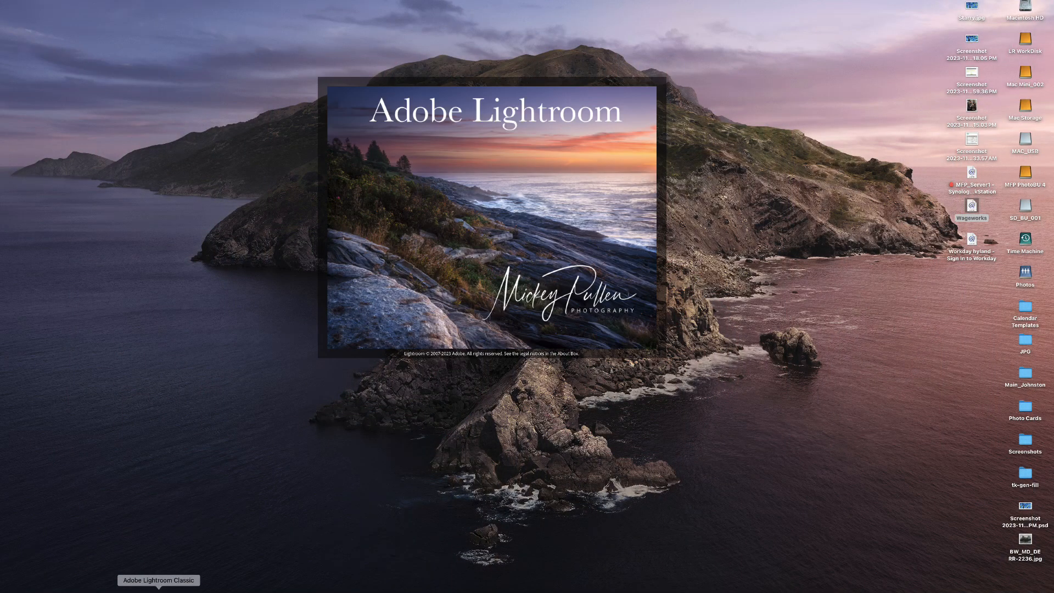
Load the three-violinists forest photo in the Develop module with the Basic panel showing.
click(158, 580)
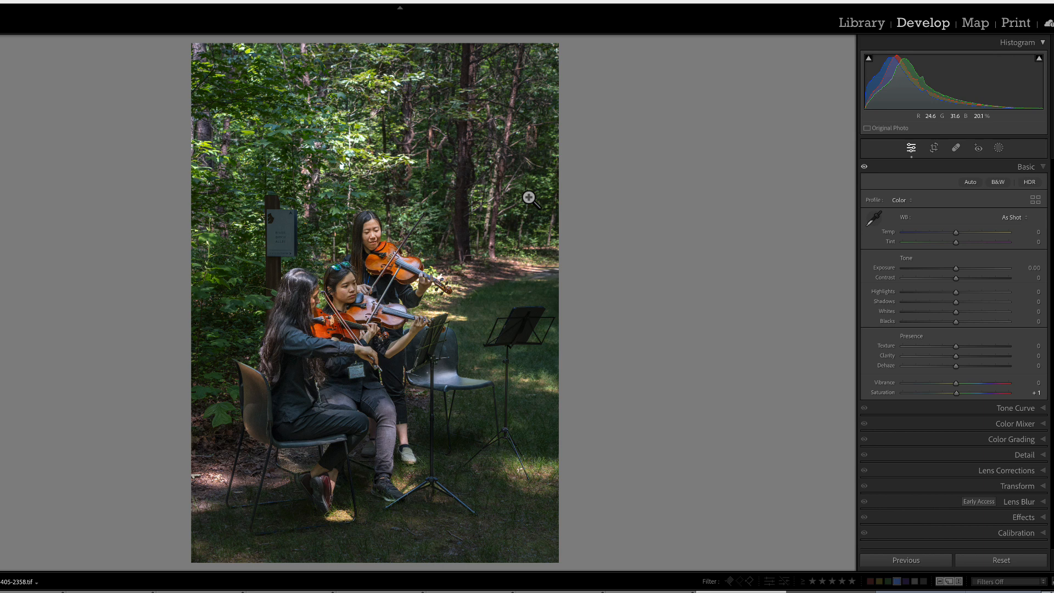
mouse_move(877, 366)
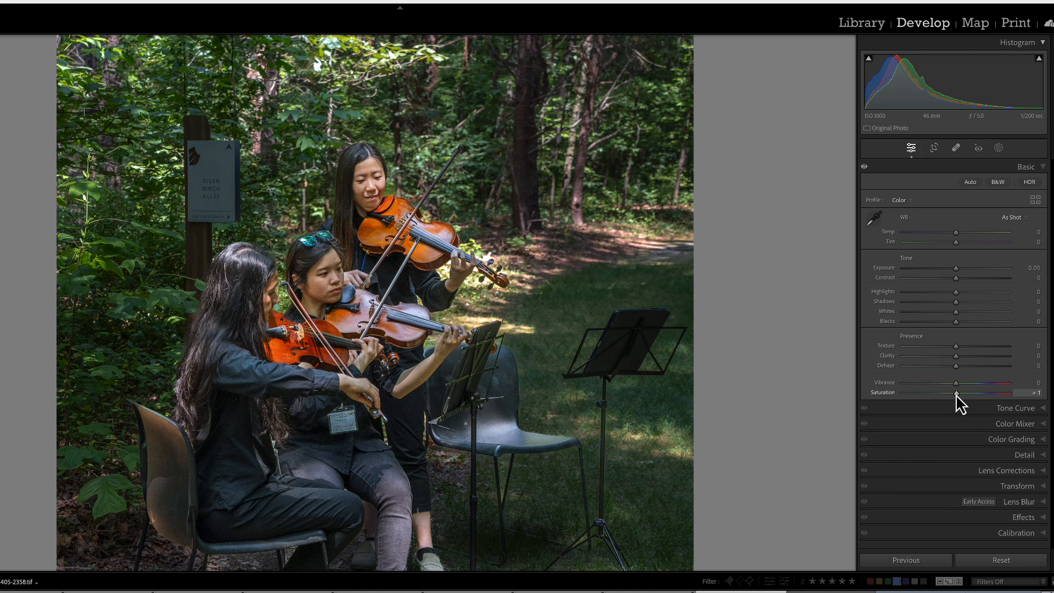
Swing Saturation between +12 and -5, then Vibrance between +45 and -37, leaving Vibrance at +1.
drag(958, 395, 962, 395)
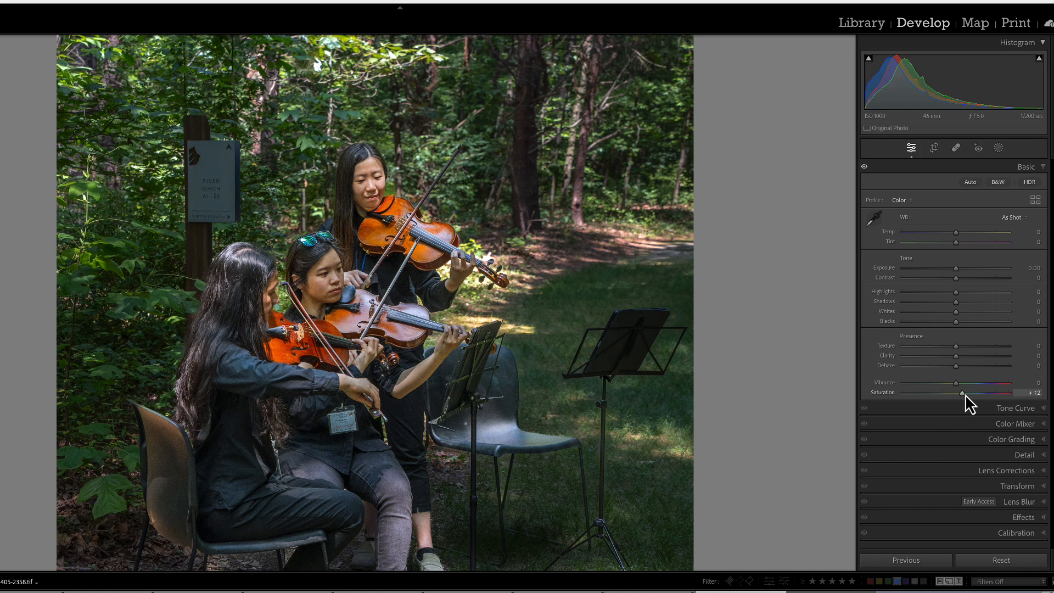
drag(961, 392, 952, 392)
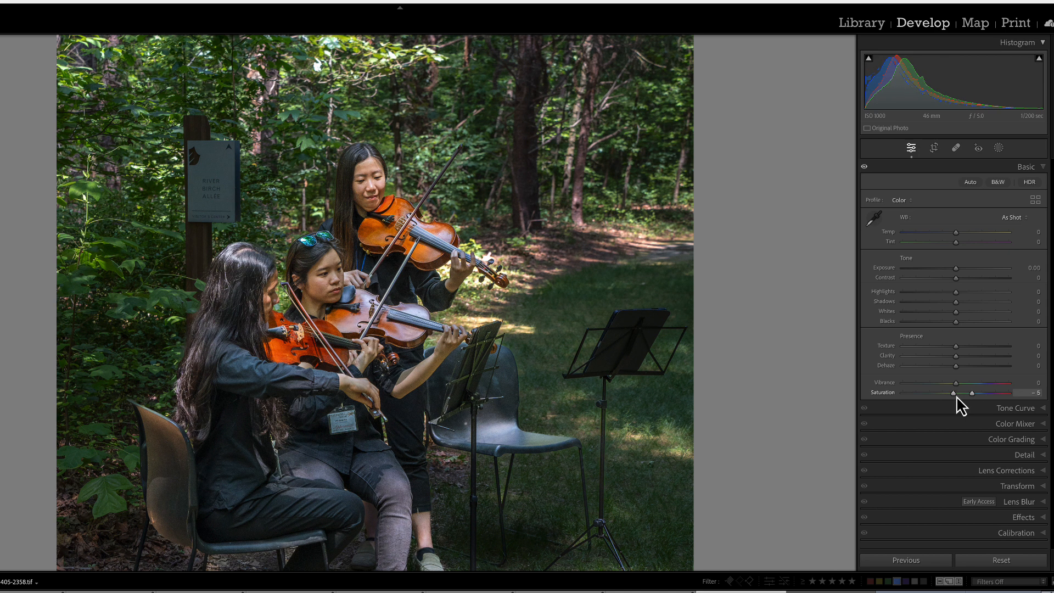
drag(953, 393, 958, 393)
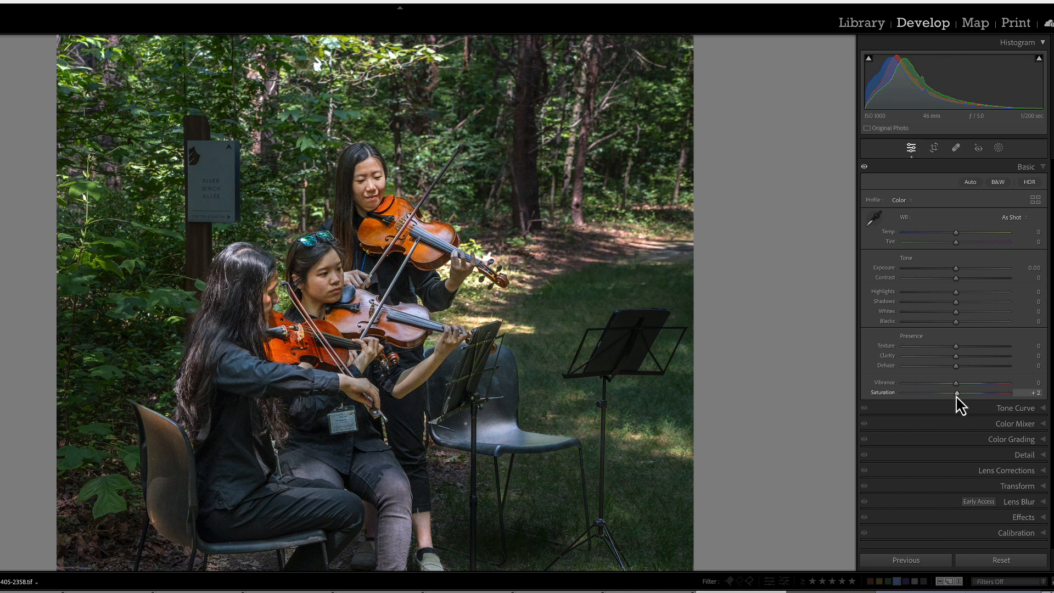
drag(955, 382, 979, 383)
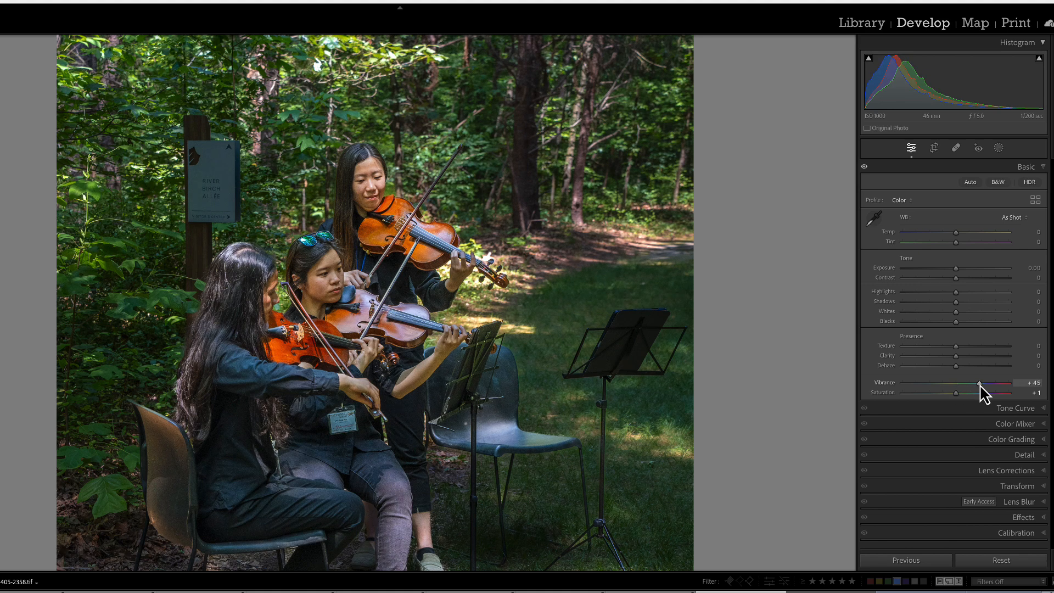
drag(979, 383, 936, 382)
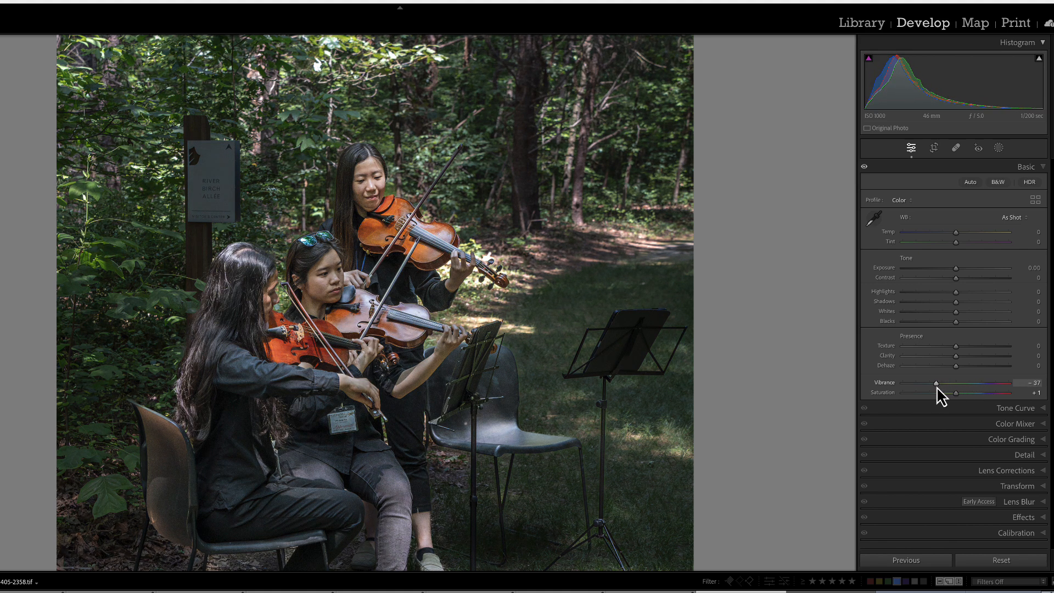
drag(926, 383, 948, 383)
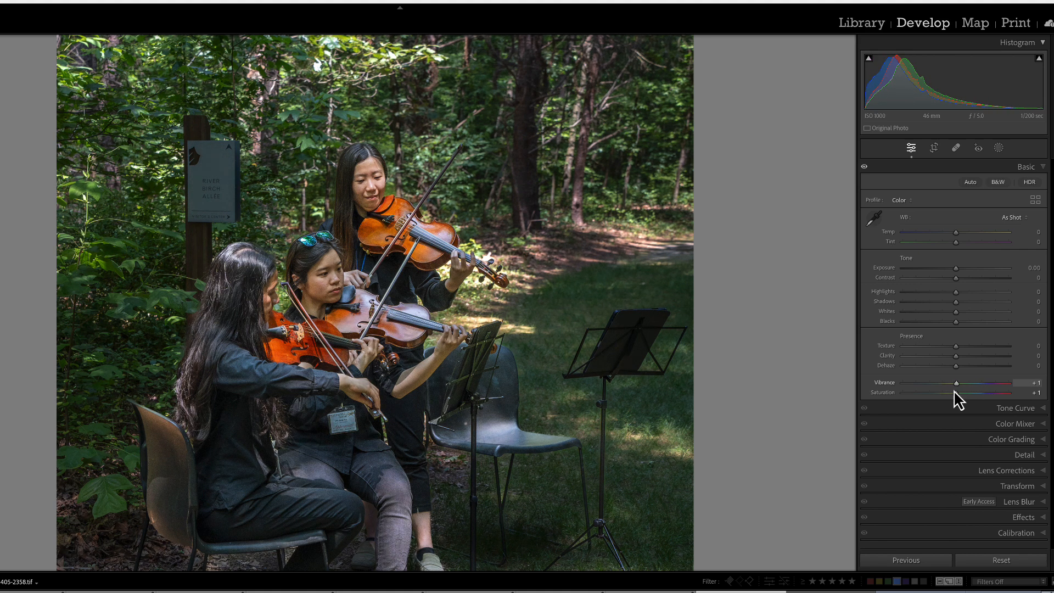
Push Saturation to +68, drop it to -22, then settle it at +3.
drag(957, 393, 992, 393)
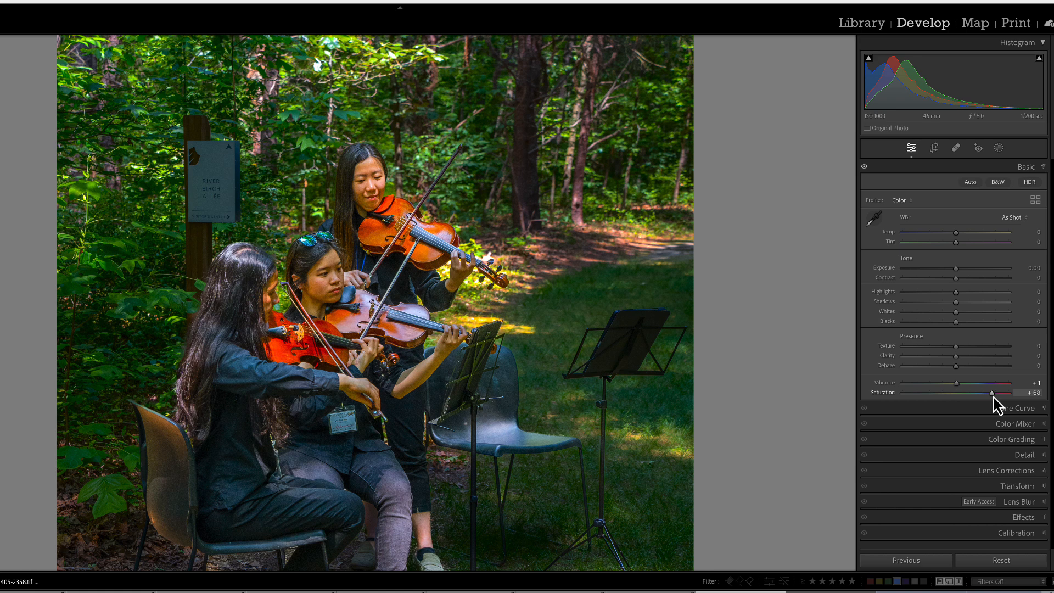
mouse_move(994, 403)
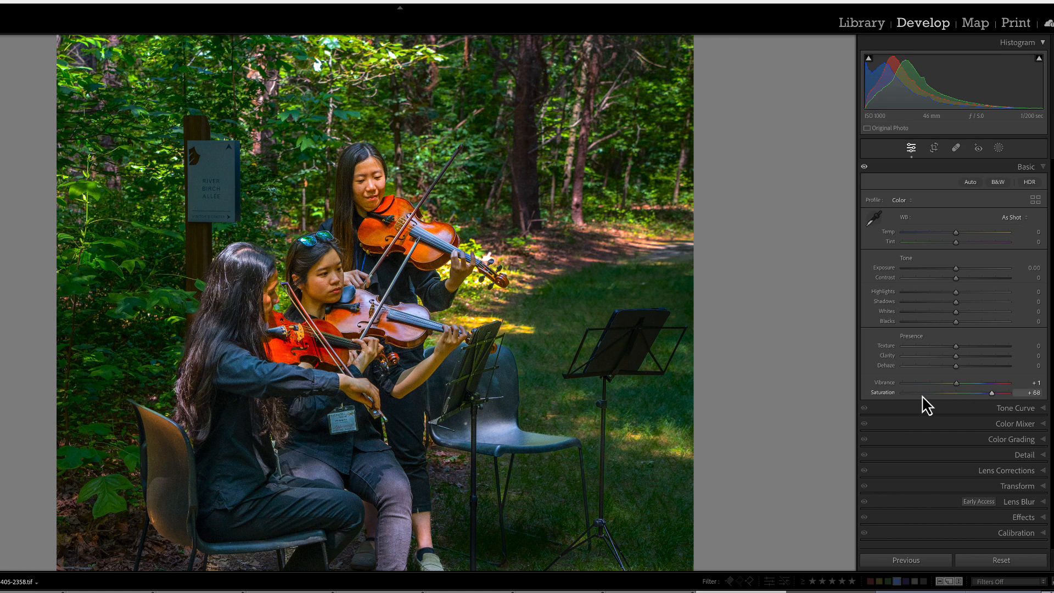
drag(1011, 392, 959, 392)
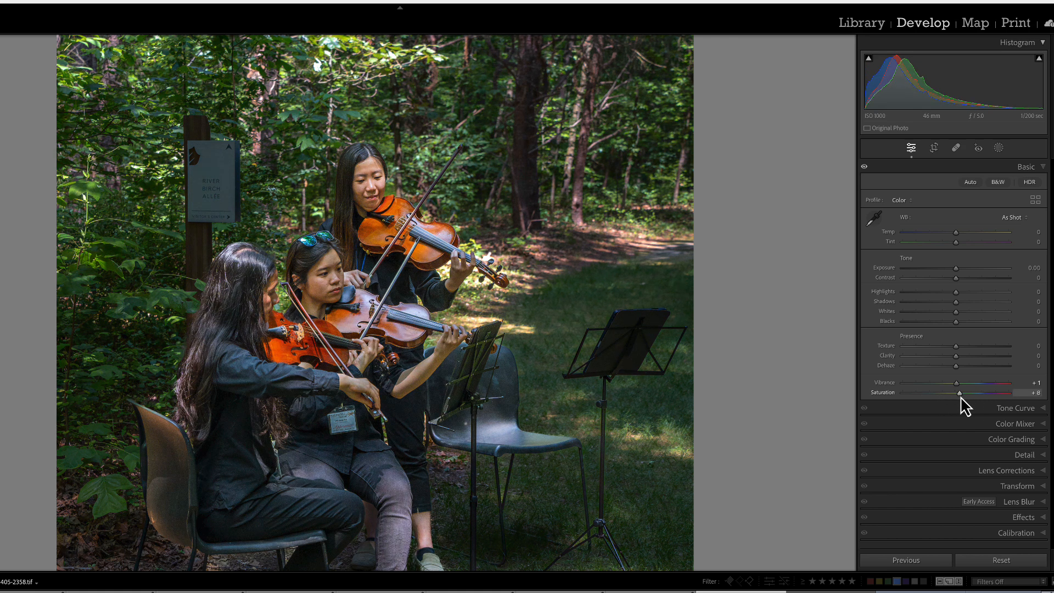
drag(959, 392, 944, 393)
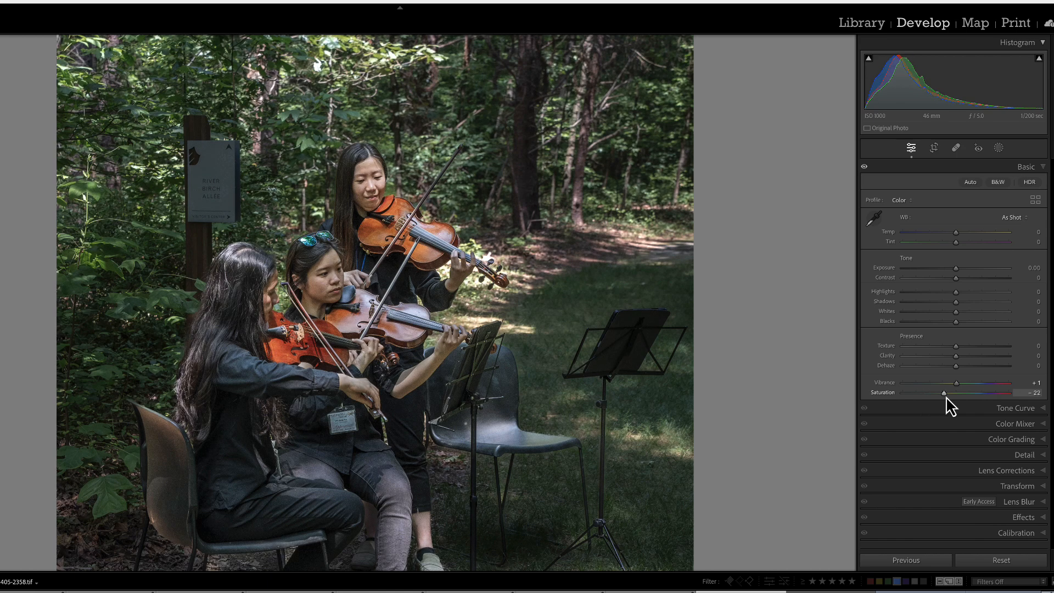
drag(944, 393, 958, 393)
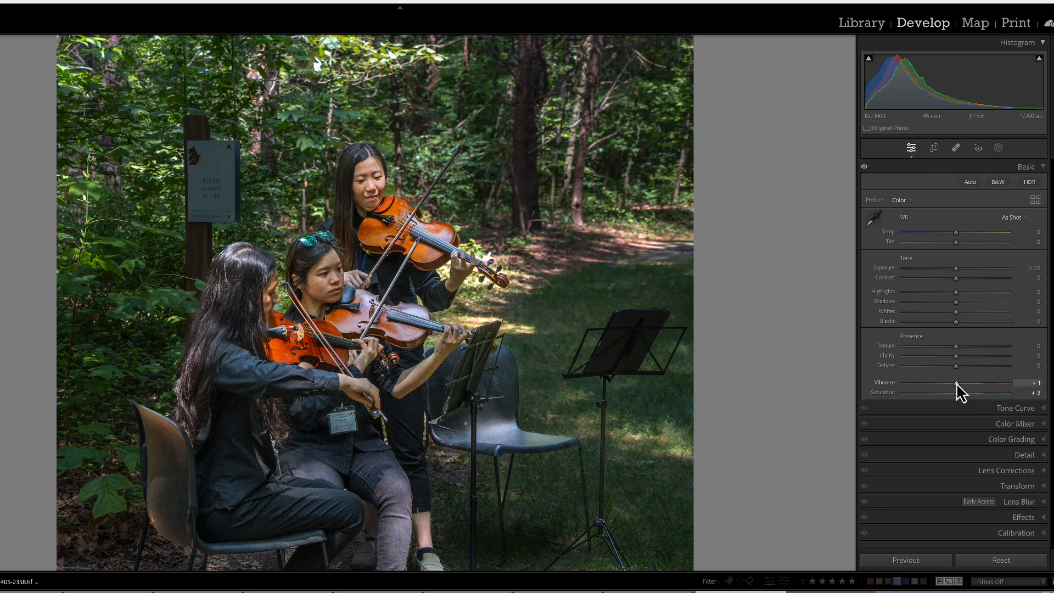
Raise Vibrance to +52 and check the players' skin tones in the preview.
drag(956, 387, 996, 387)
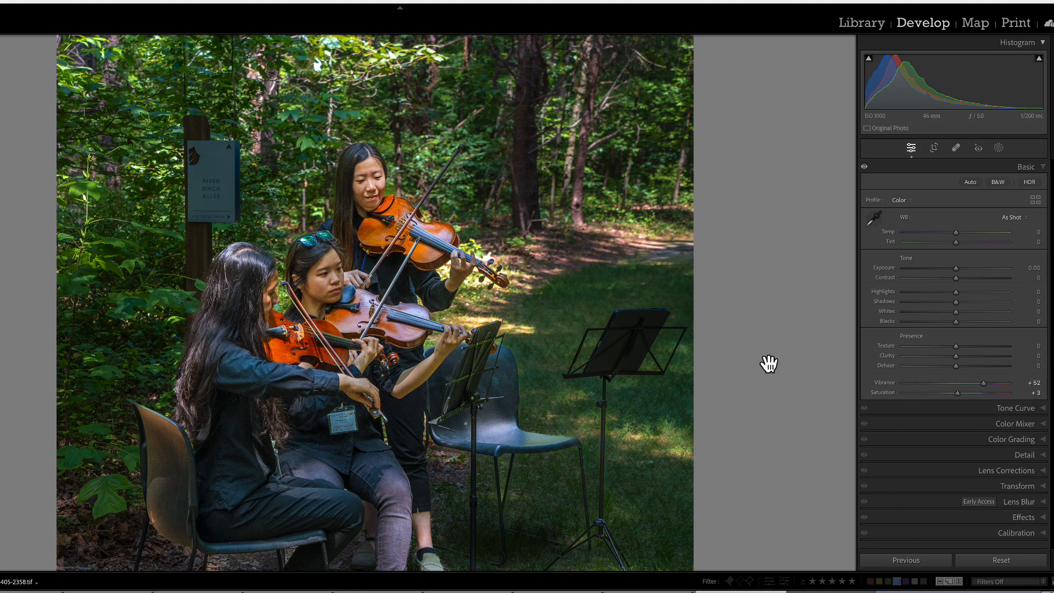
mouse_move(396, 329)
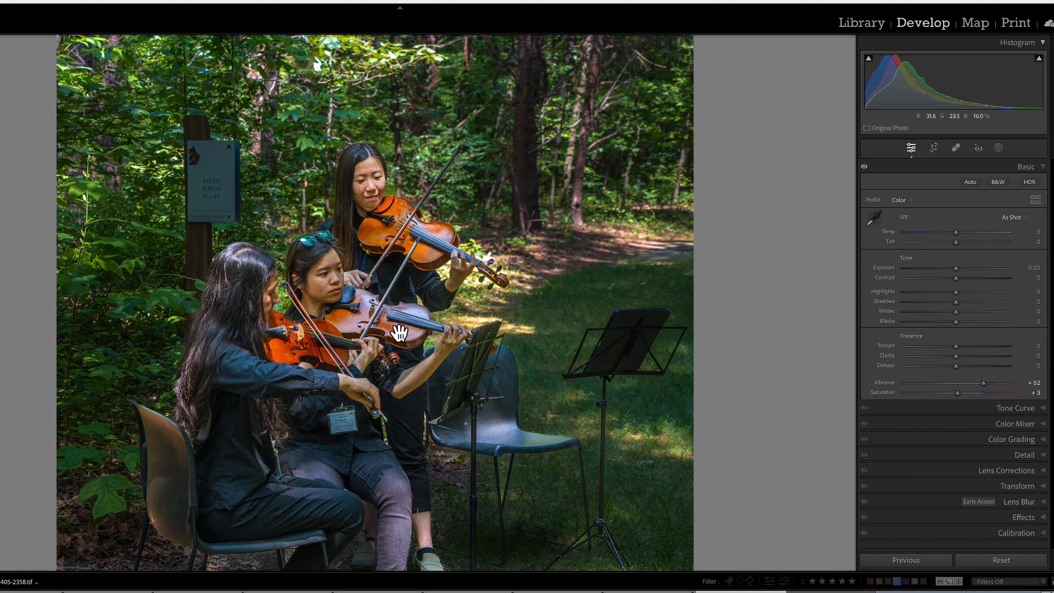
mouse_move(262, 376)
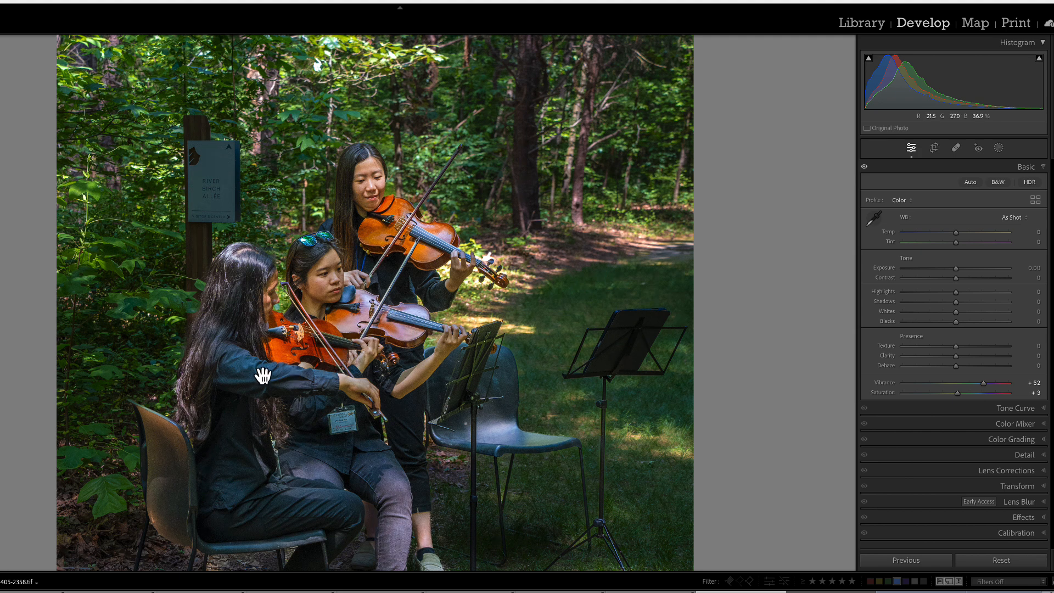
mouse_move(320, 297)
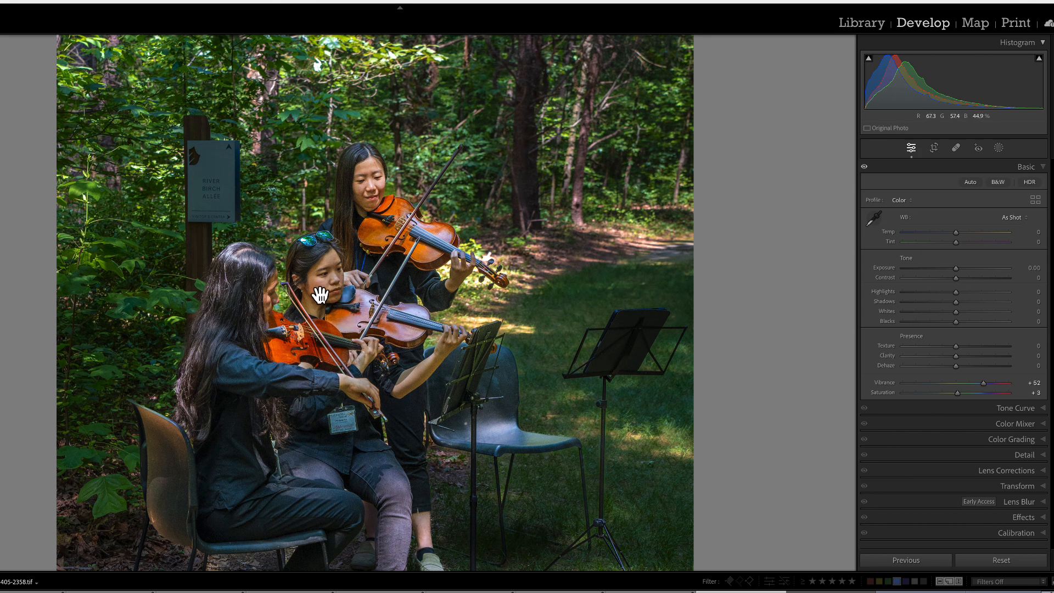
mouse_move(393, 215)
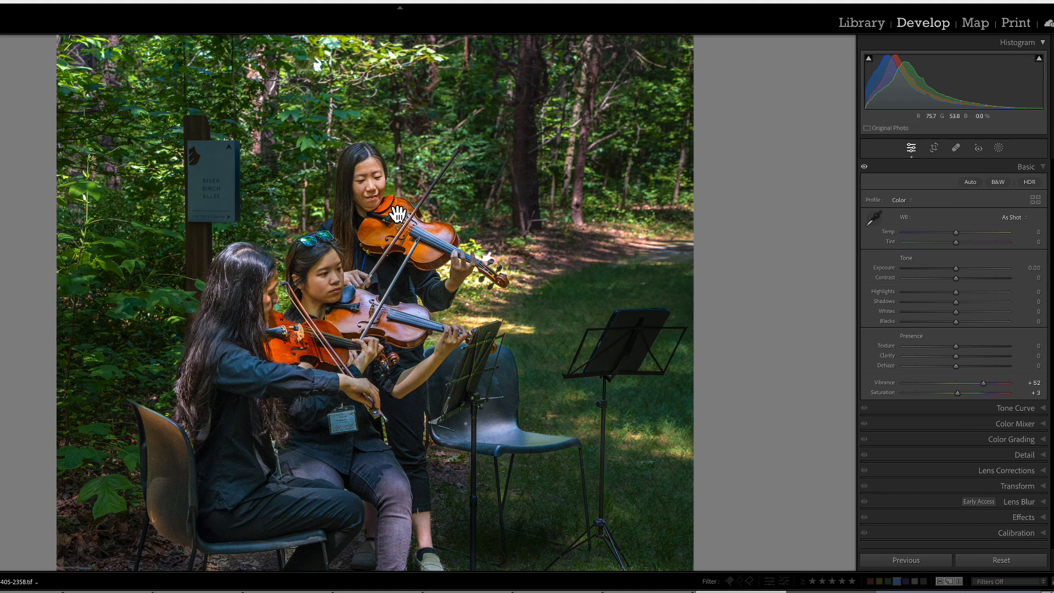
mouse_move(369, 180)
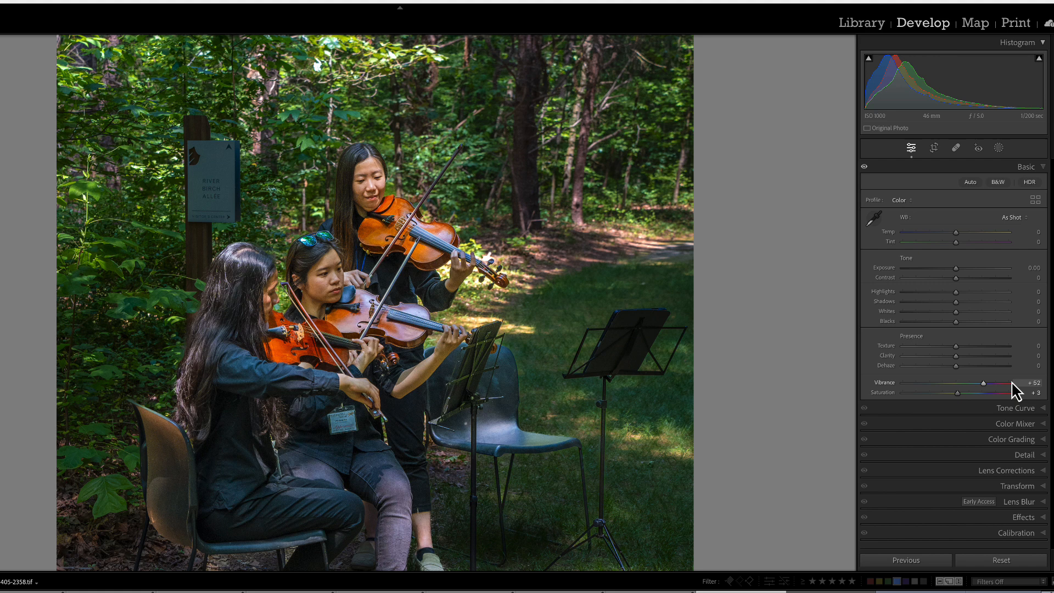
Try Vibrance at +29, +59 and +9 and Saturation at +60, then settle Vibrance at +53.
drag(981, 389, 971, 390)
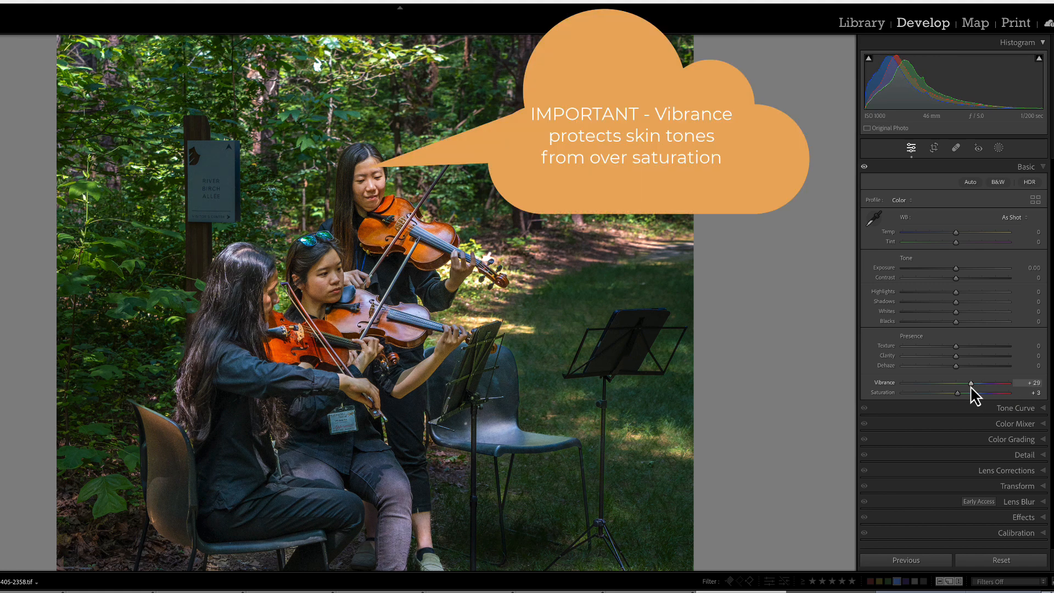
drag(969, 389, 989, 389)
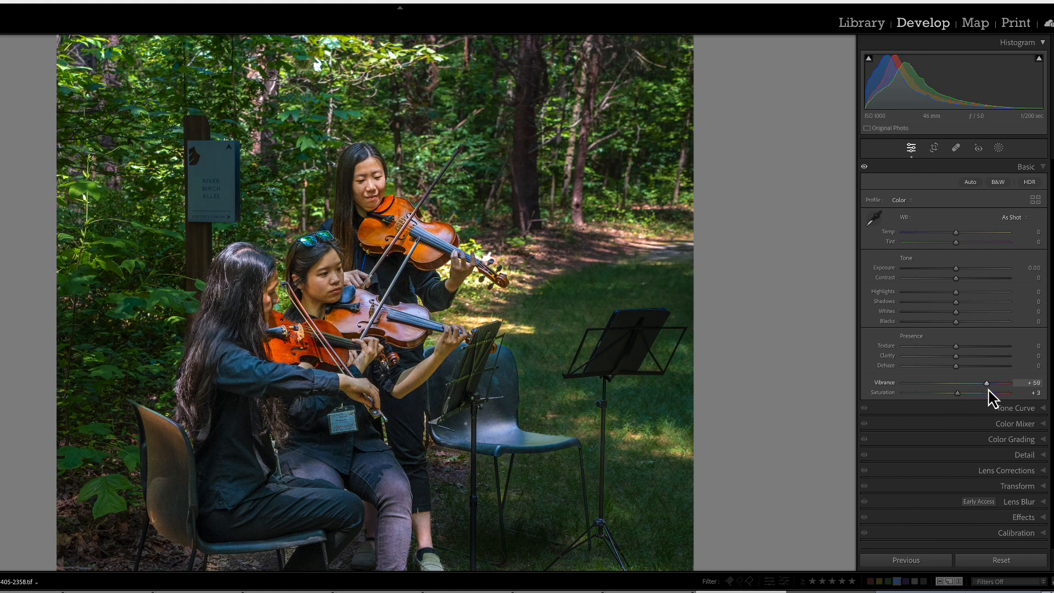
drag(1002, 383, 959, 383)
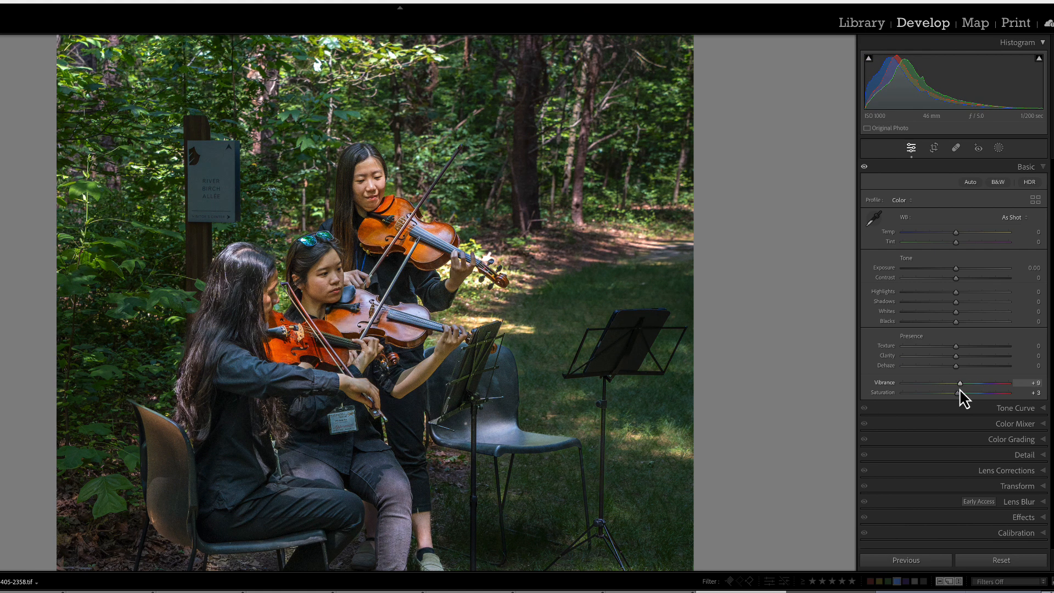
drag(958, 393, 987, 393)
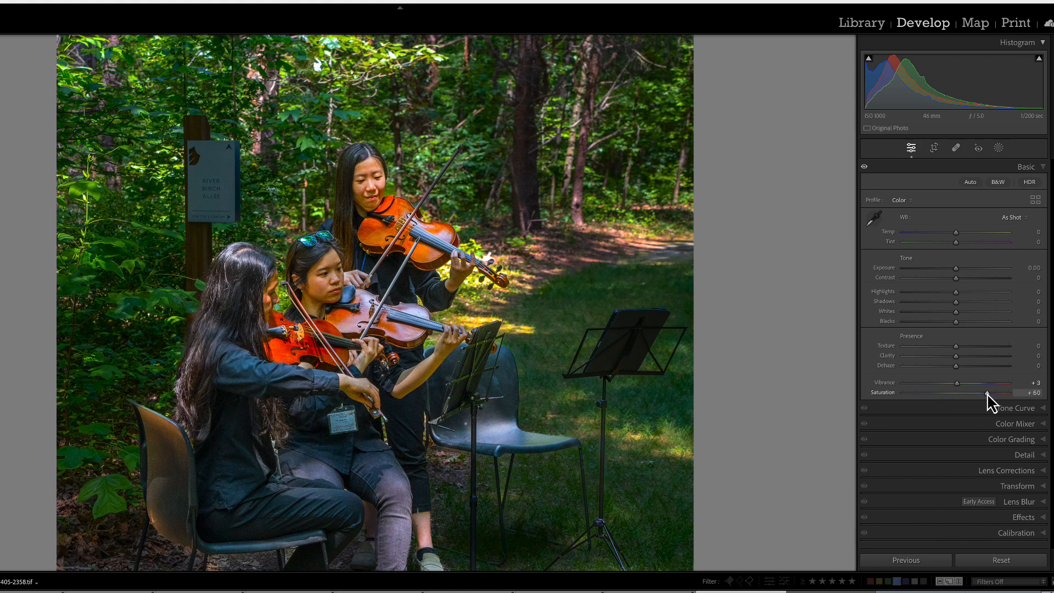
drag(986, 396, 959, 393)
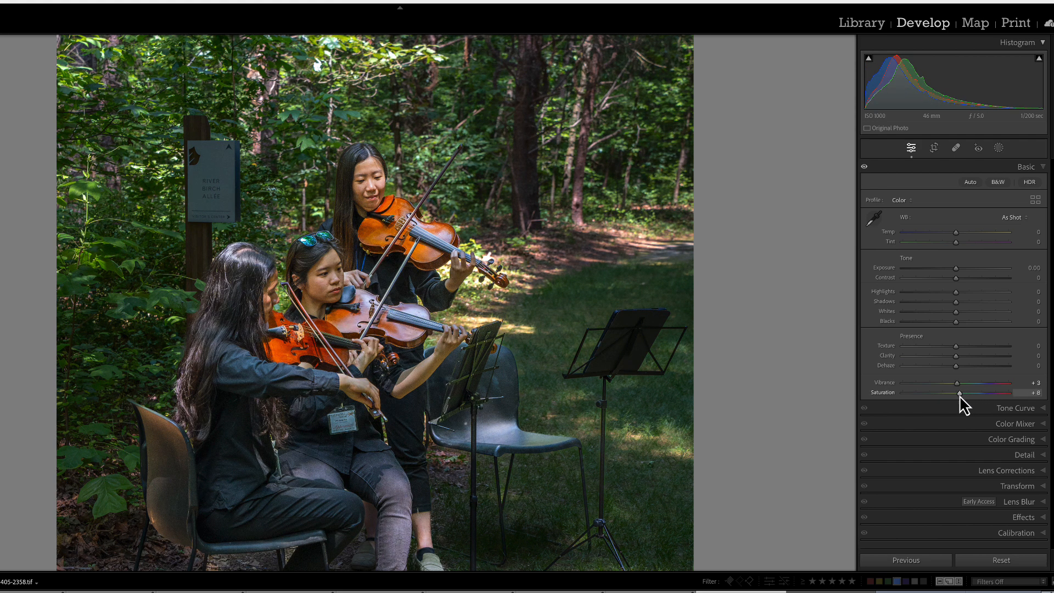
drag(968, 392, 958, 392)
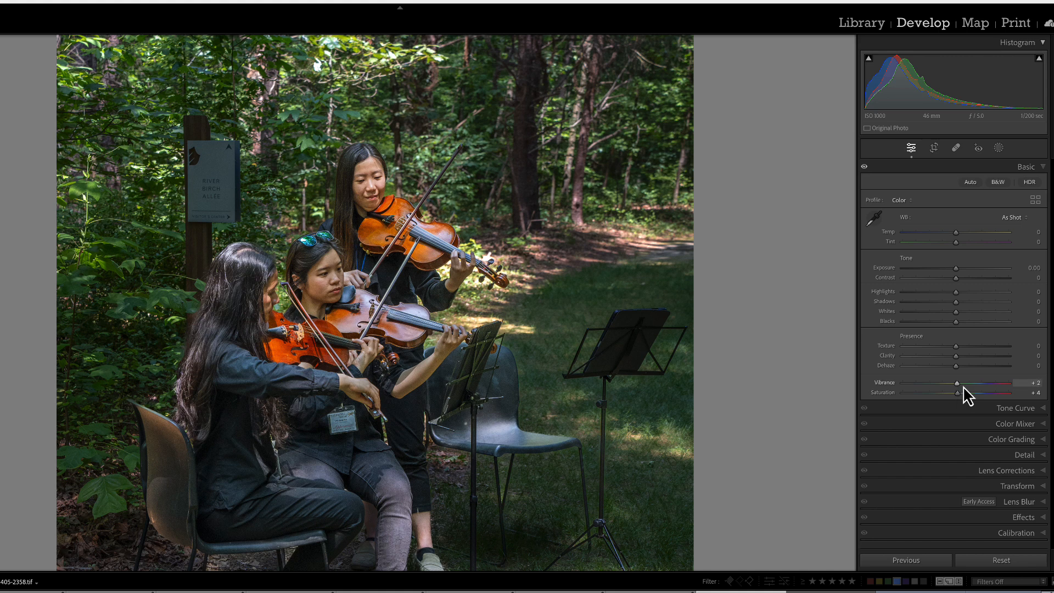
drag(957, 382, 992, 382)
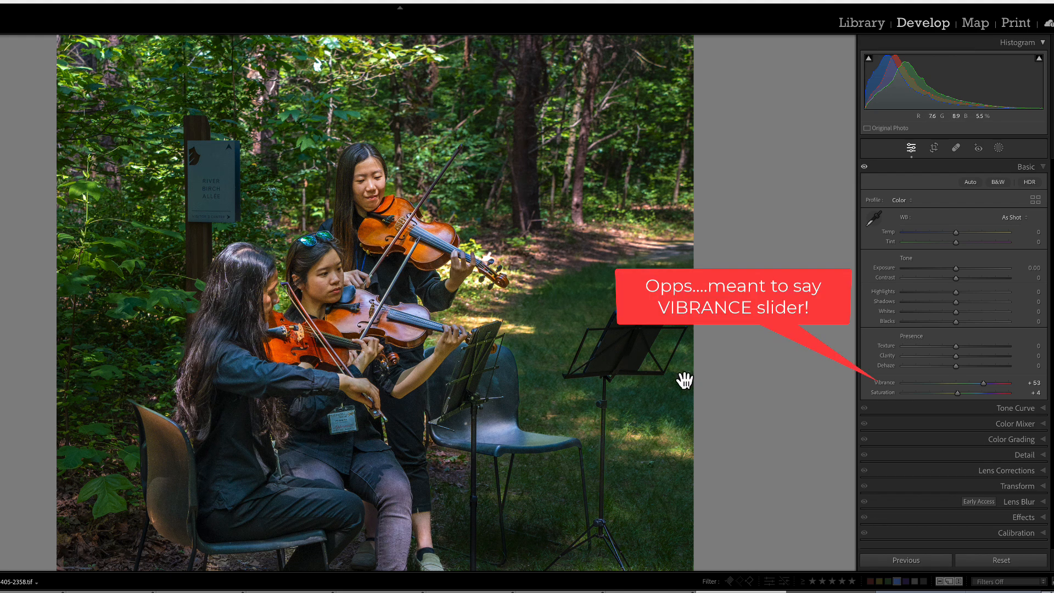
Swing Saturation through +63, +17 and +80, ending at Saturation +37 and Vibrance -18.
drag(988, 383, 995, 383)
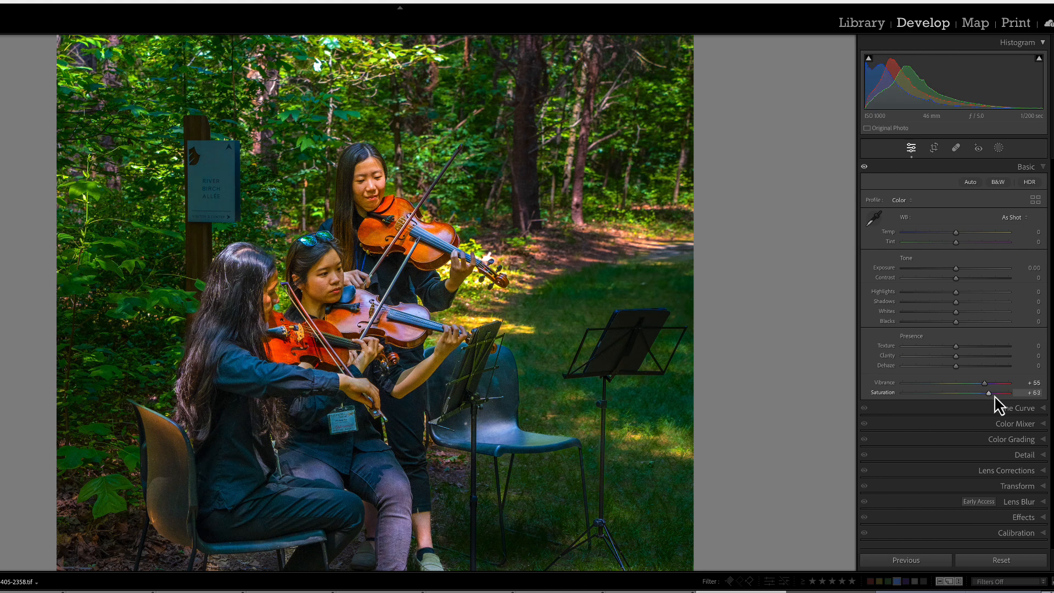
drag(996, 392, 967, 392)
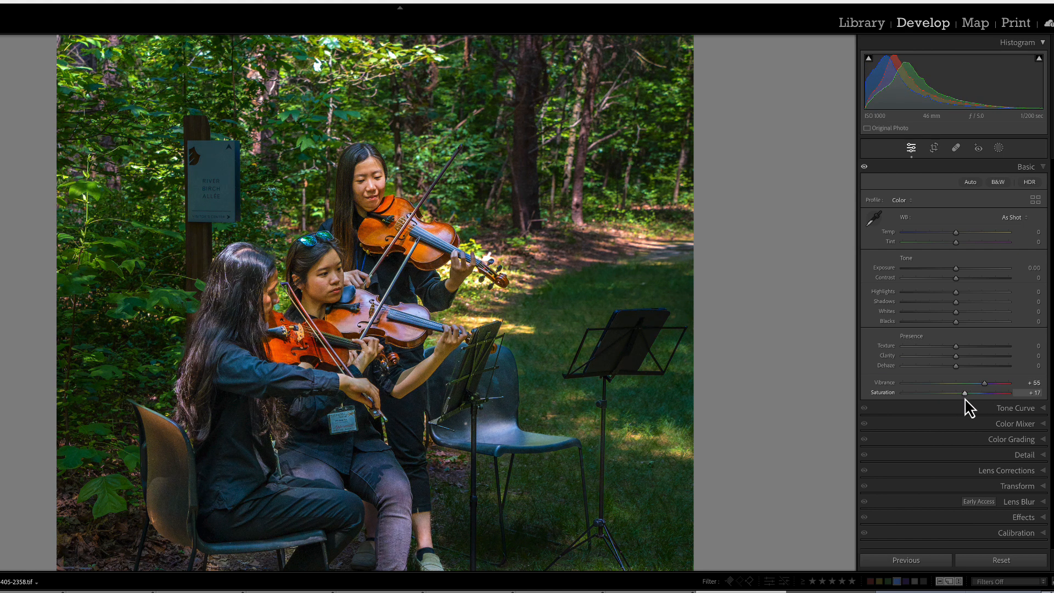
drag(964, 392, 975, 392)
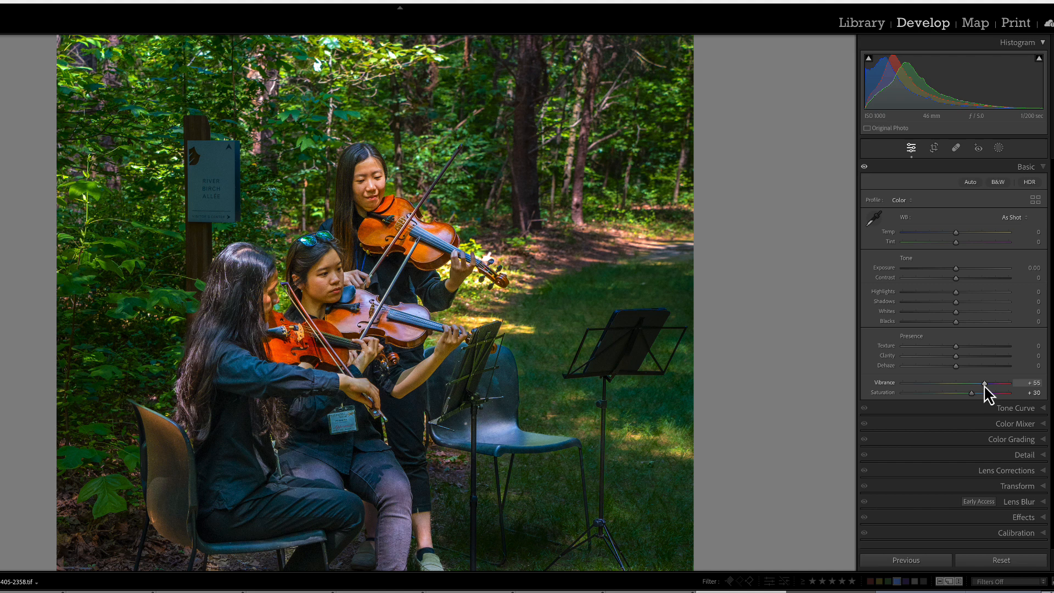
drag(985, 383, 928, 383)
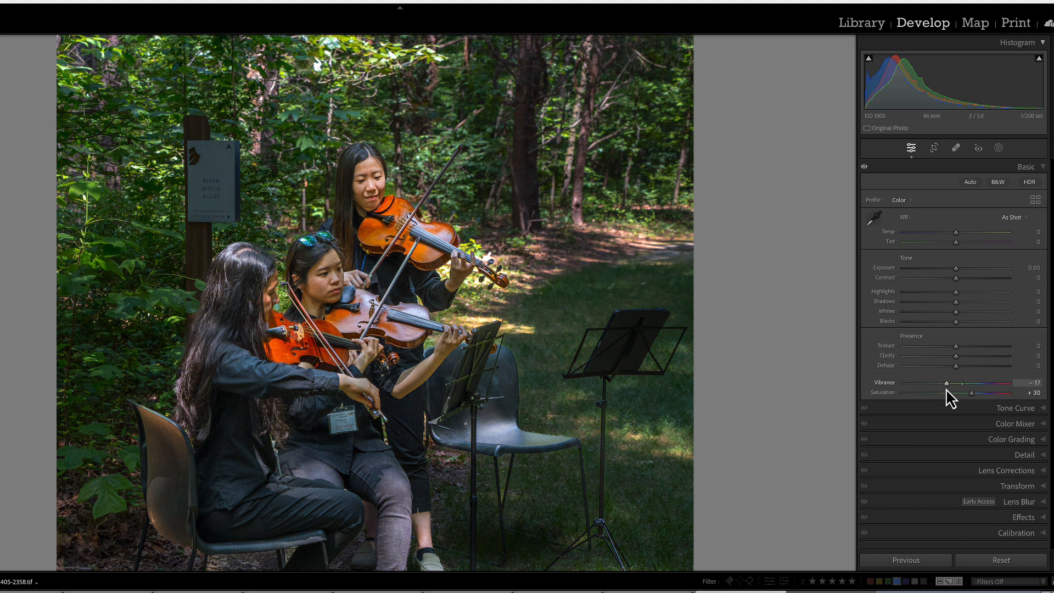
drag(932, 382, 929, 382)
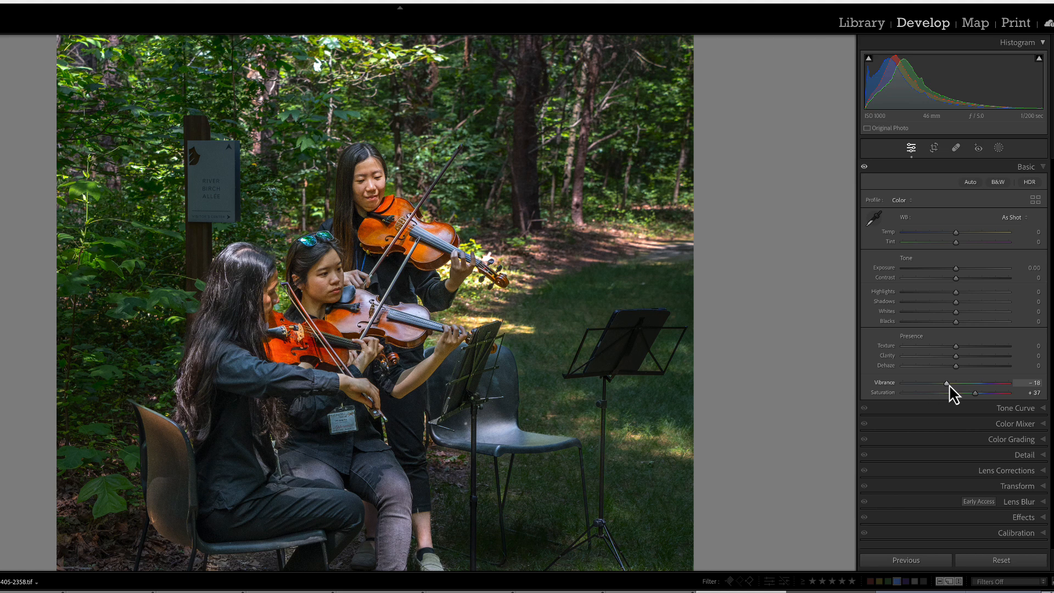
Test Saturation at +40 and +9, then reset to Vibrance 0 and Saturation -1.
drag(958, 392, 975, 393)
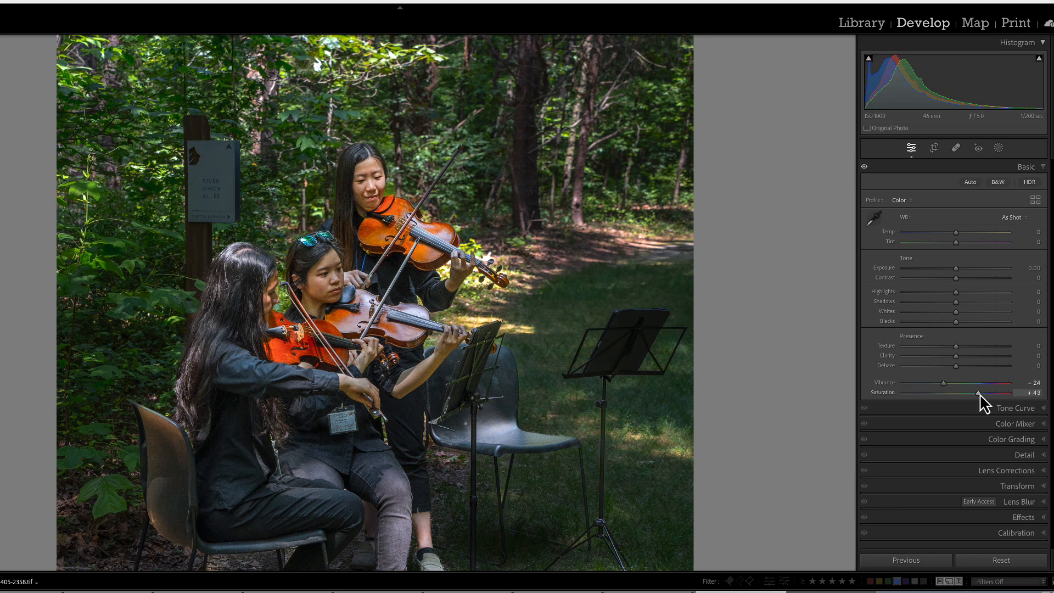
drag(982, 393, 976, 392)
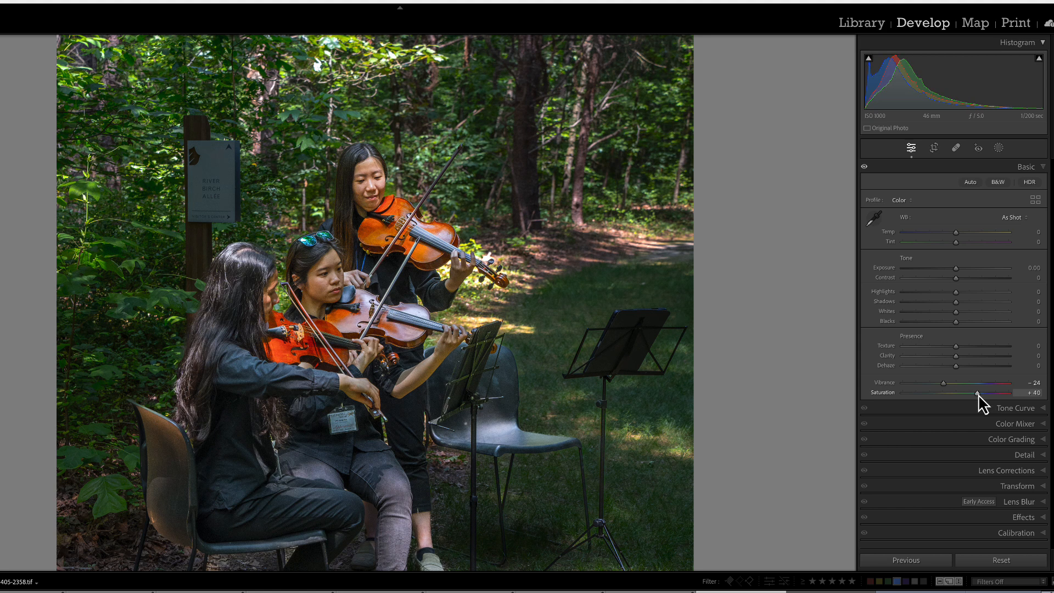
drag(976, 392, 979, 392)
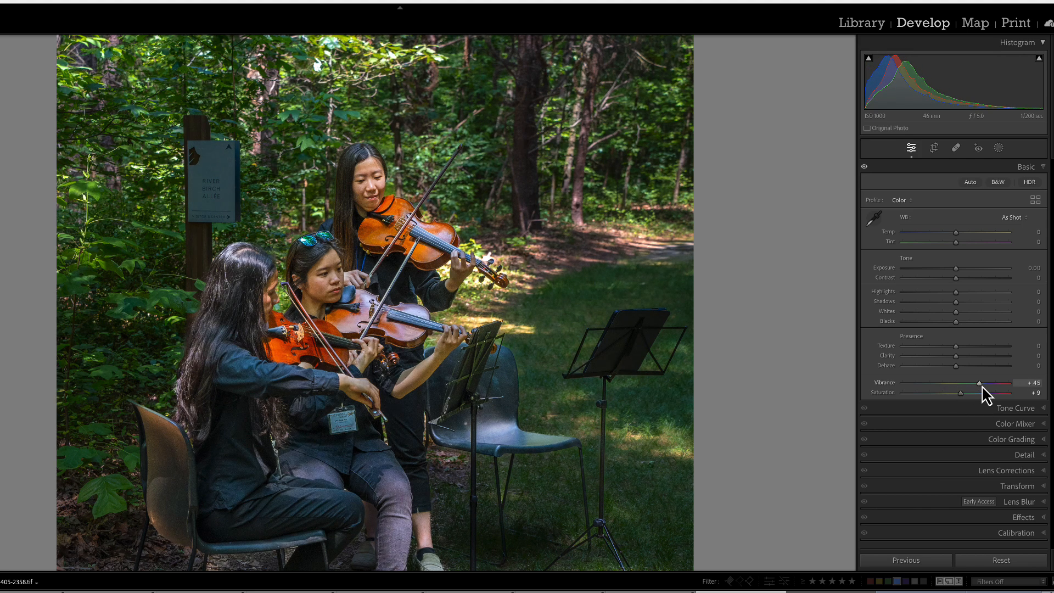
drag(968, 393, 954, 392)
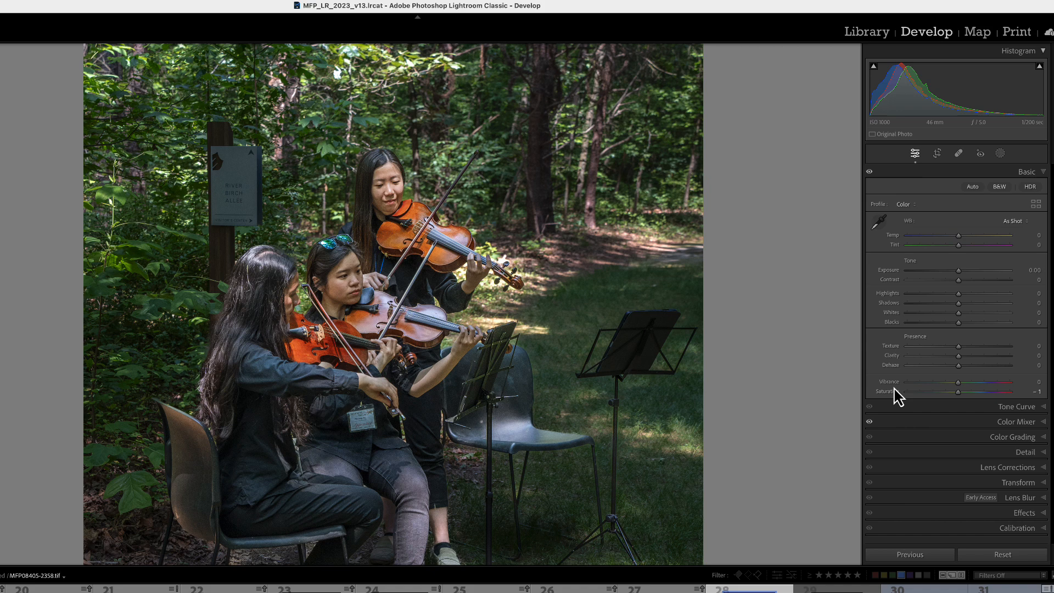
Drag Vibrance up from 0 through +24 and +60, settling at +61.
drag(958, 381, 961, 381)
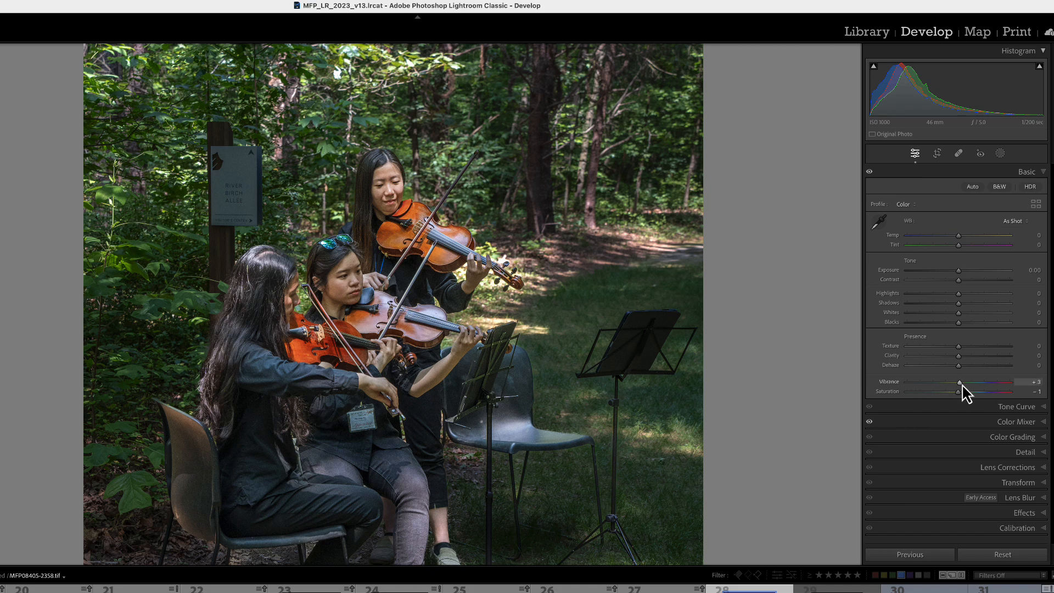
drag(961, 382, 988, 382)
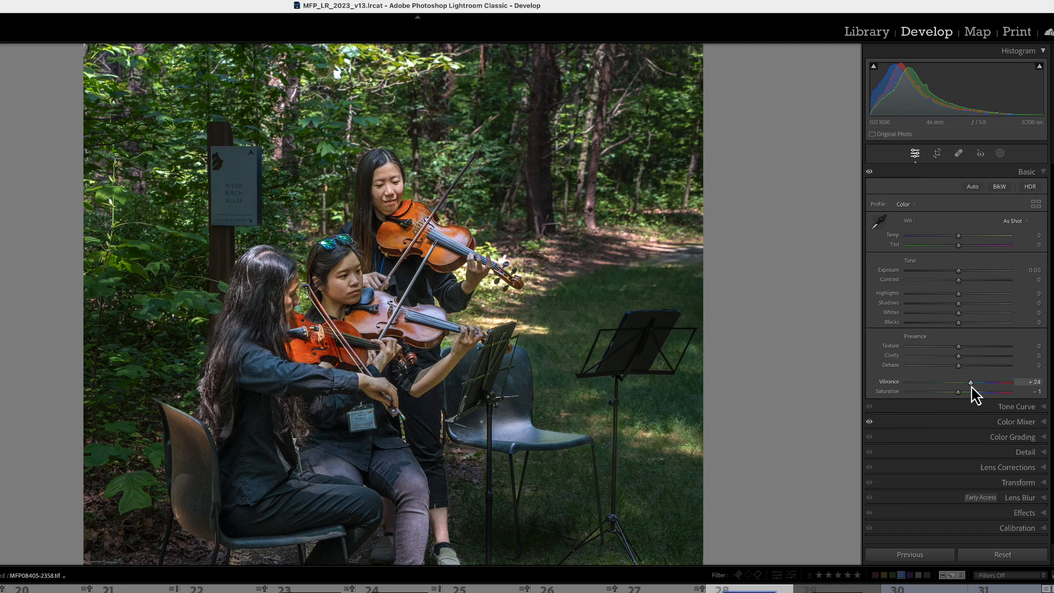
drag(970, 381, 989, 381)
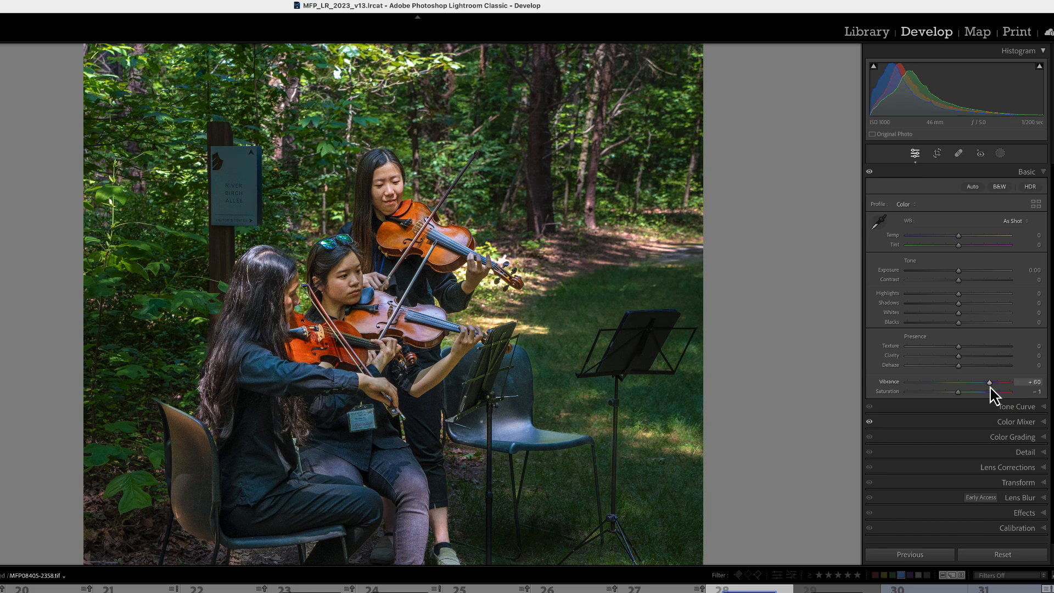
drag(988, 381, 989, 381)
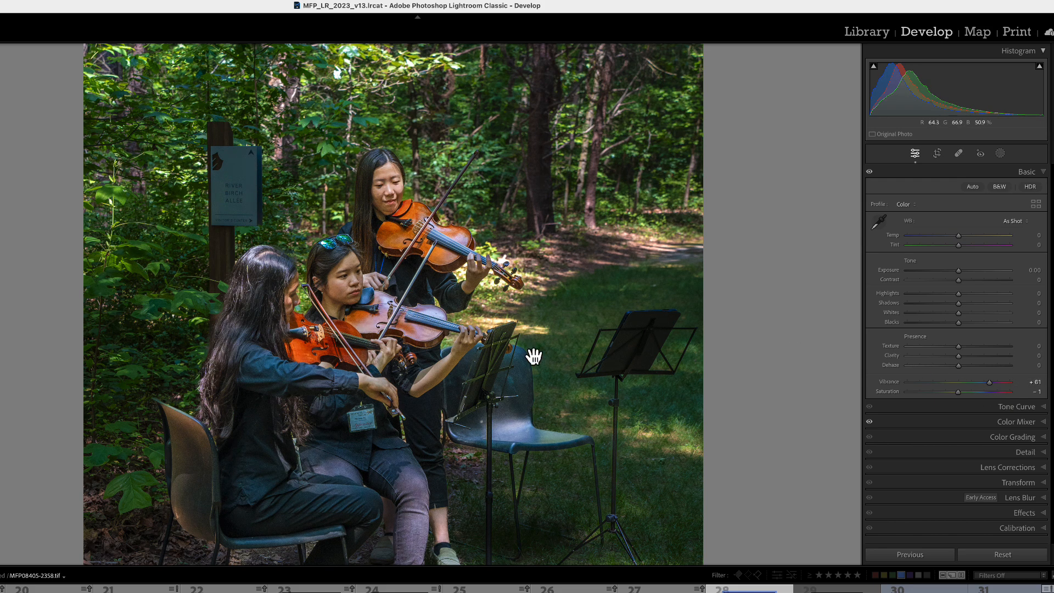
mouse_move(955, 408)
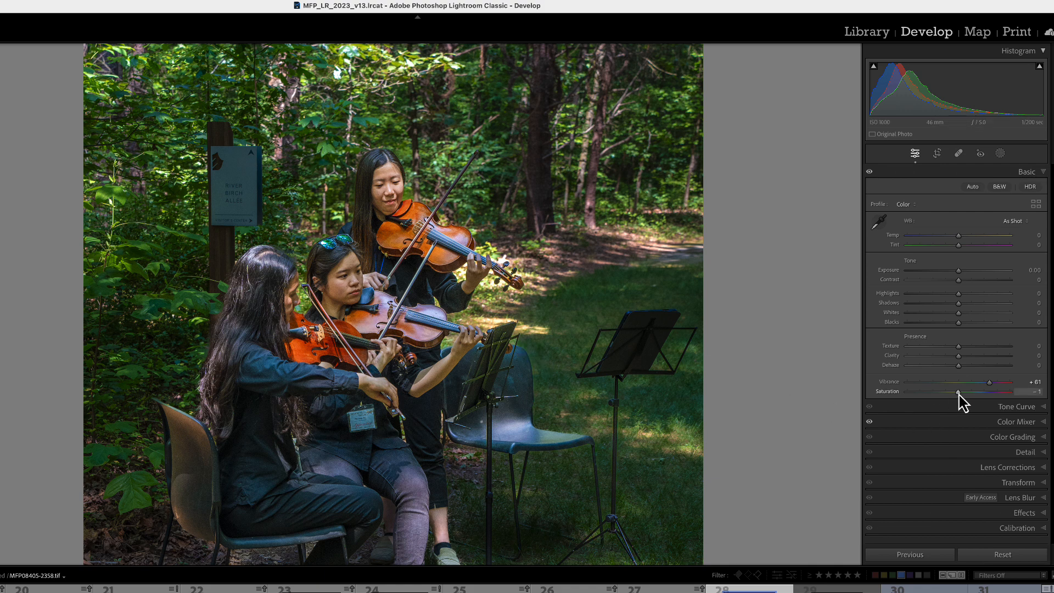
Lower Saturation to about -10, then raise it to +10 and settle at +5.
drag(958, 391, 939, 391)
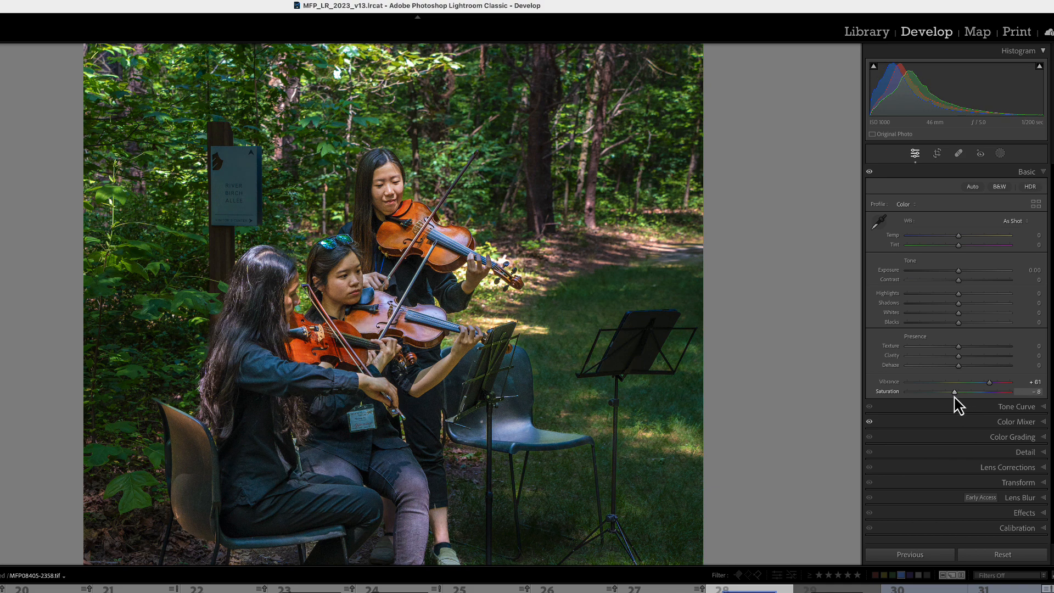
drag(940, 391, 937, 392)
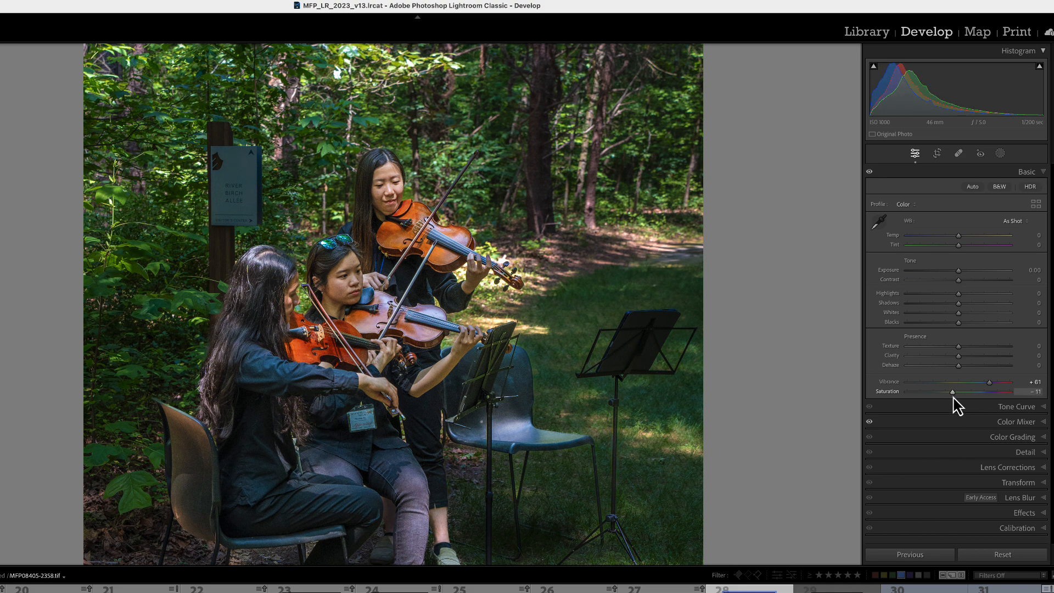
drag(934, 391, 934, 391)
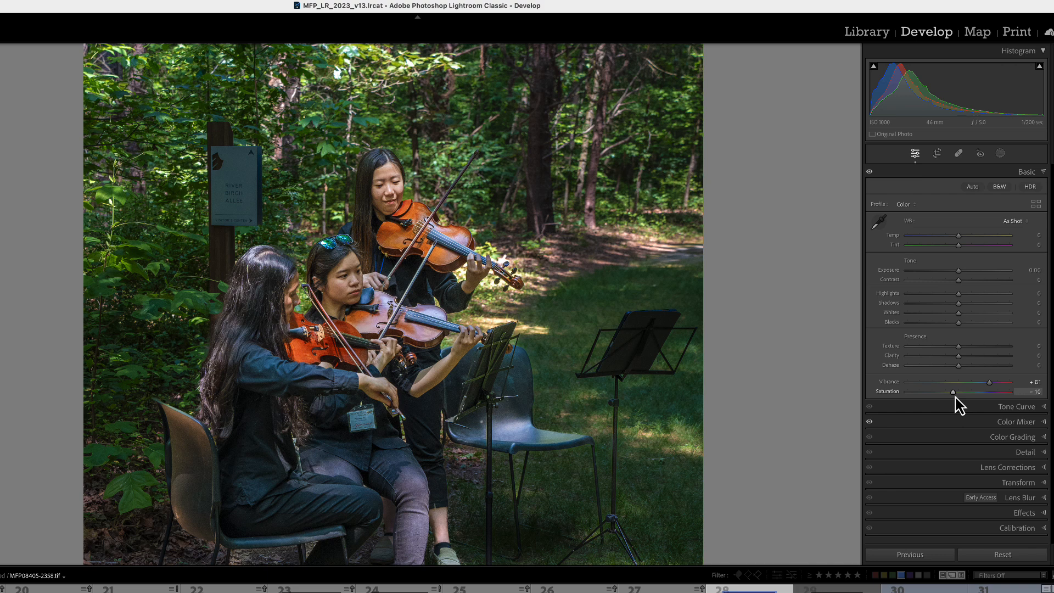
drag(952, 392, 963, 392)
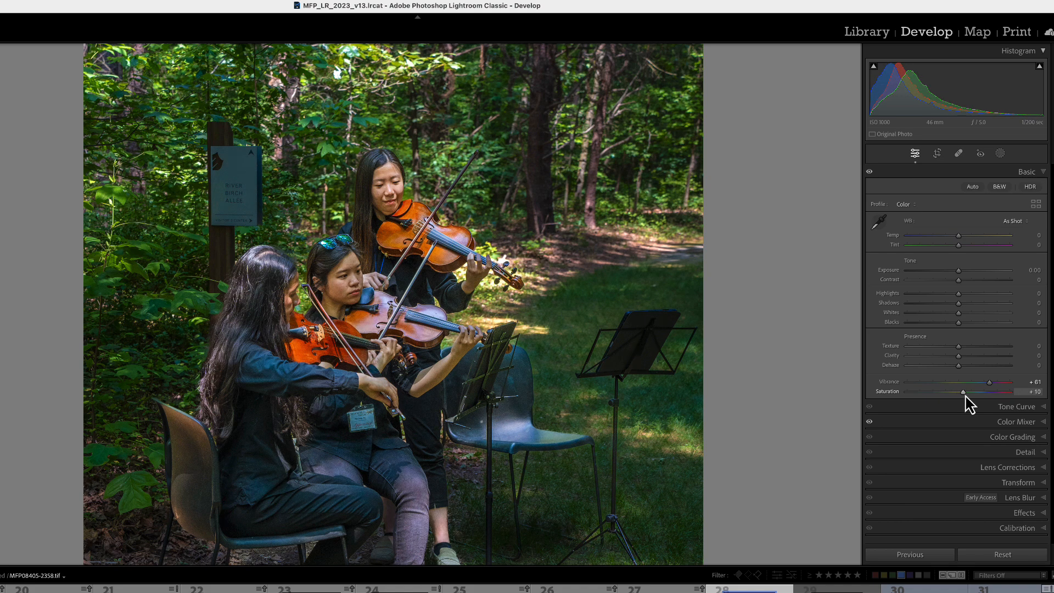
drag(962, 391, 960, 391)
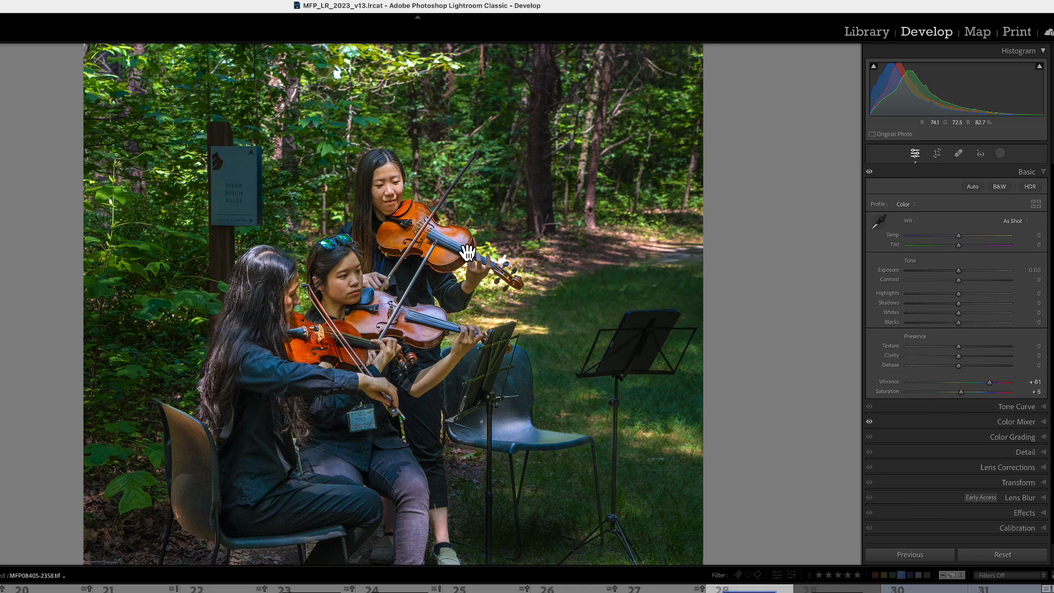
mouse_move(528, 248)
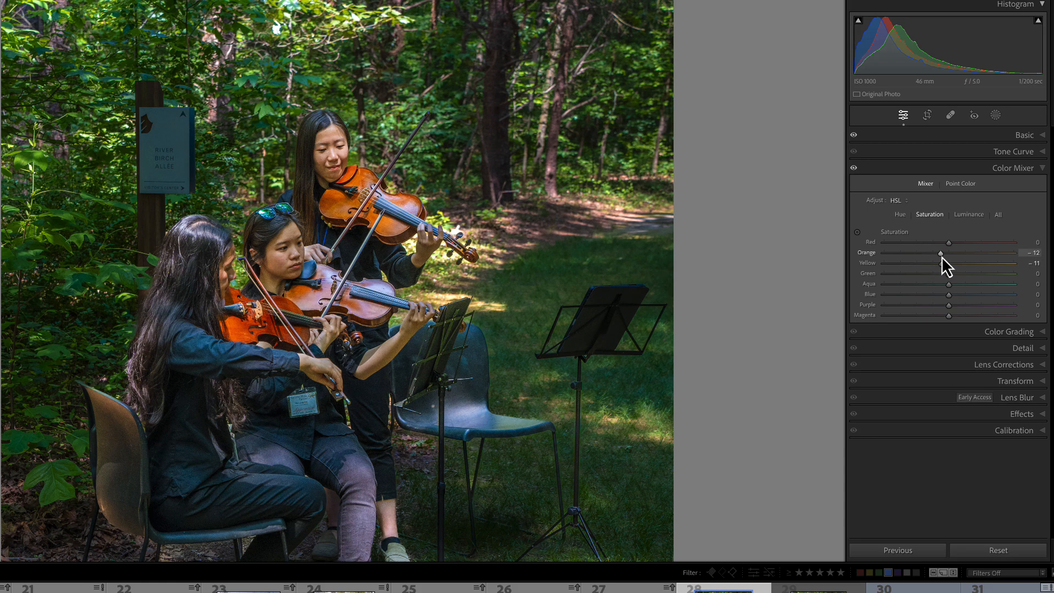
Set the Orange and Yellow HSL saturation sliders to -24 each.
drag(940, 252, 932, 252)
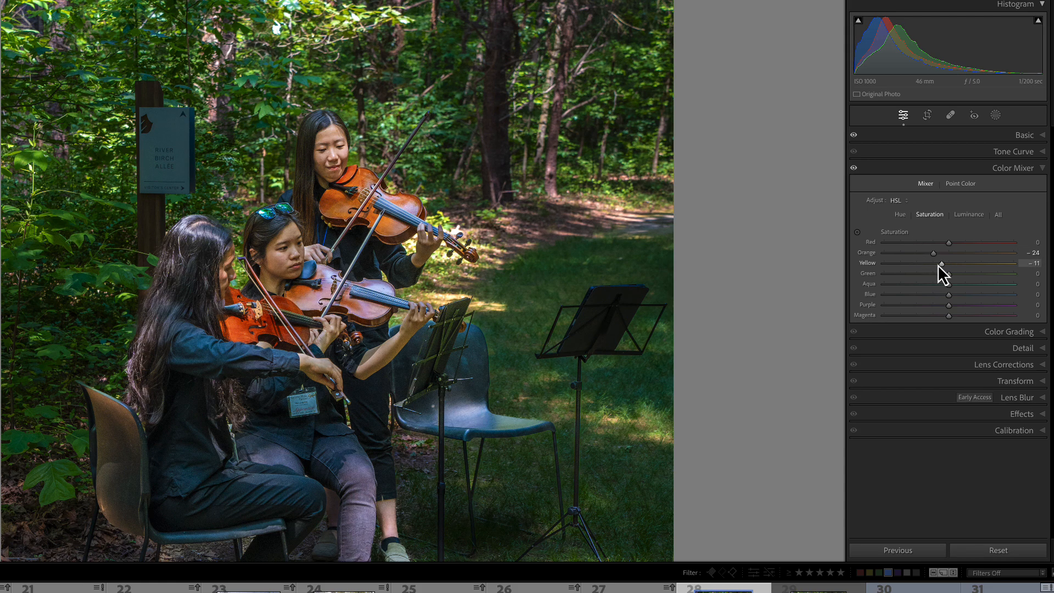
drag(941, 263, 948, 263)
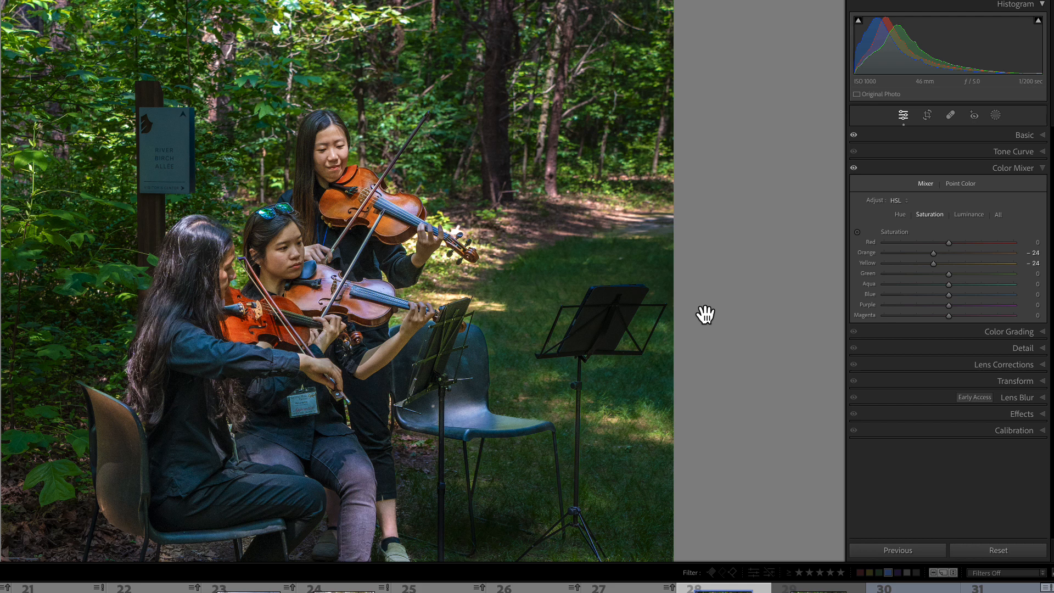
mouse_move(1022, 227)
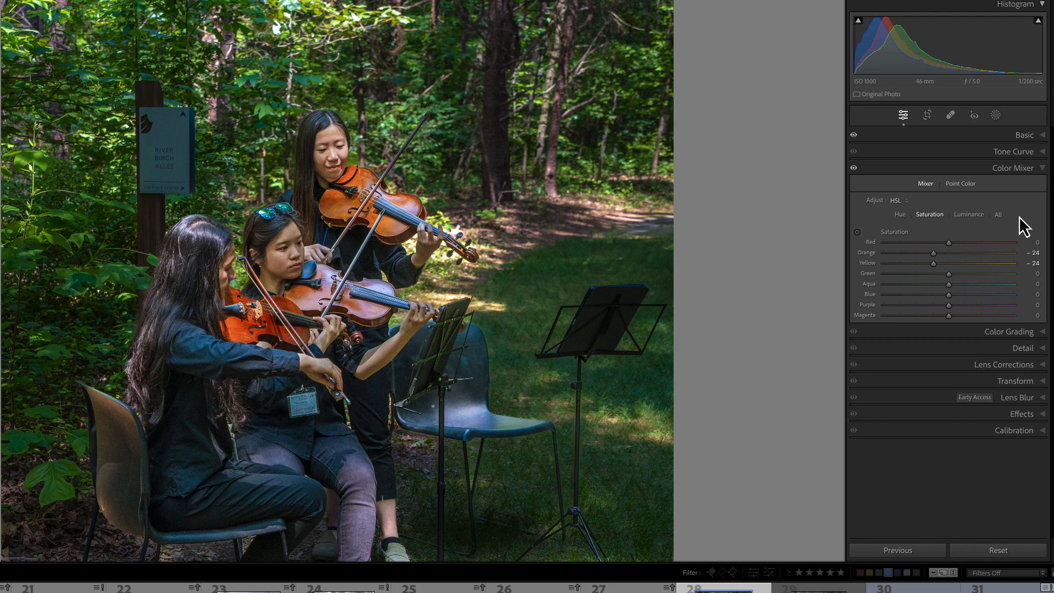